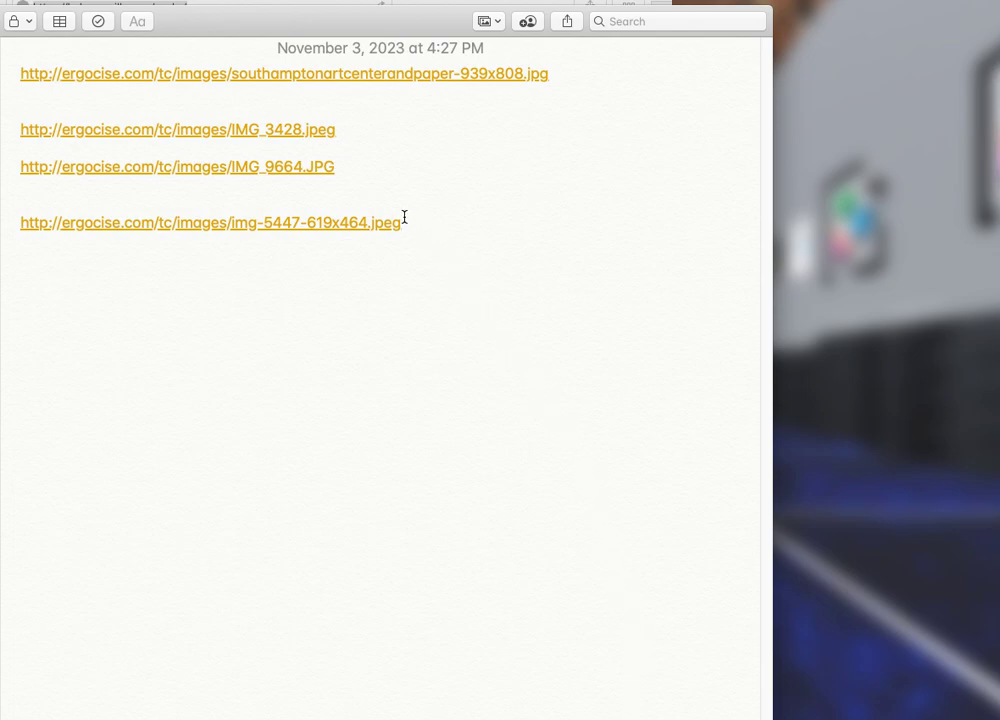
pyautogui.moveTo(464, 56)
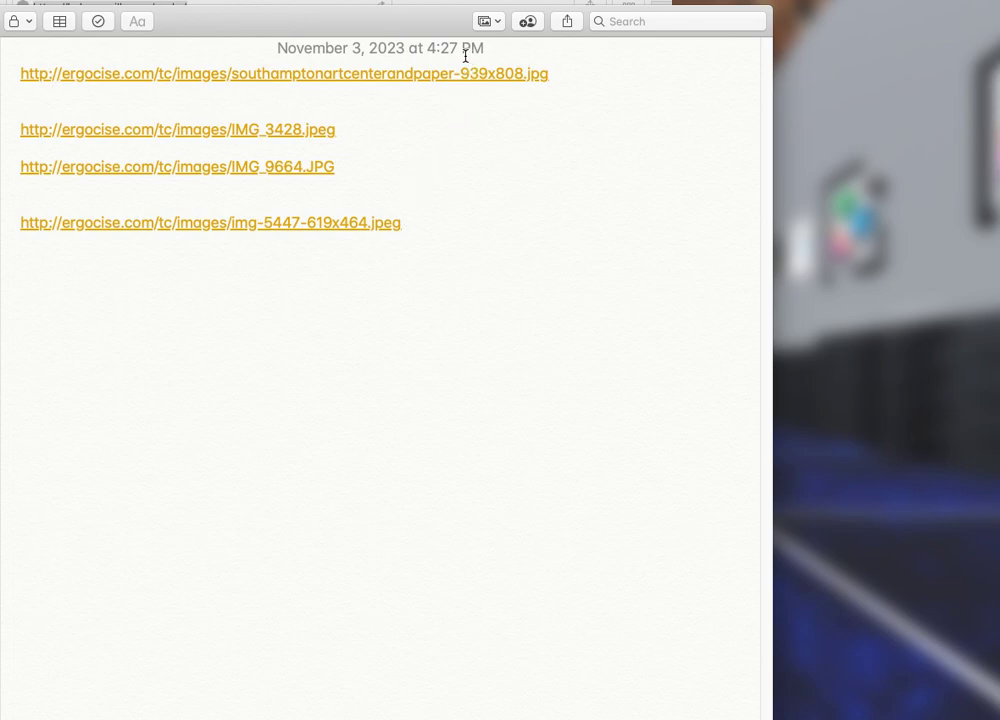
pyautogui.moveTo(456, 56)
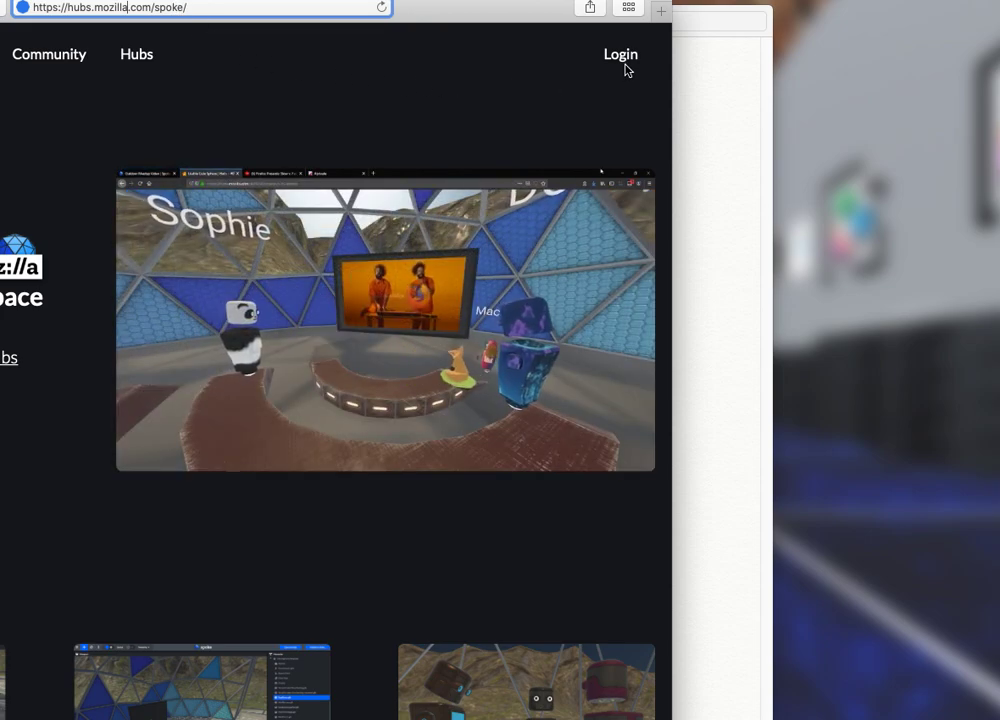
# Step: Bring up the Spoke Register or Login form with its email field
pyautogui.click(620, 54)
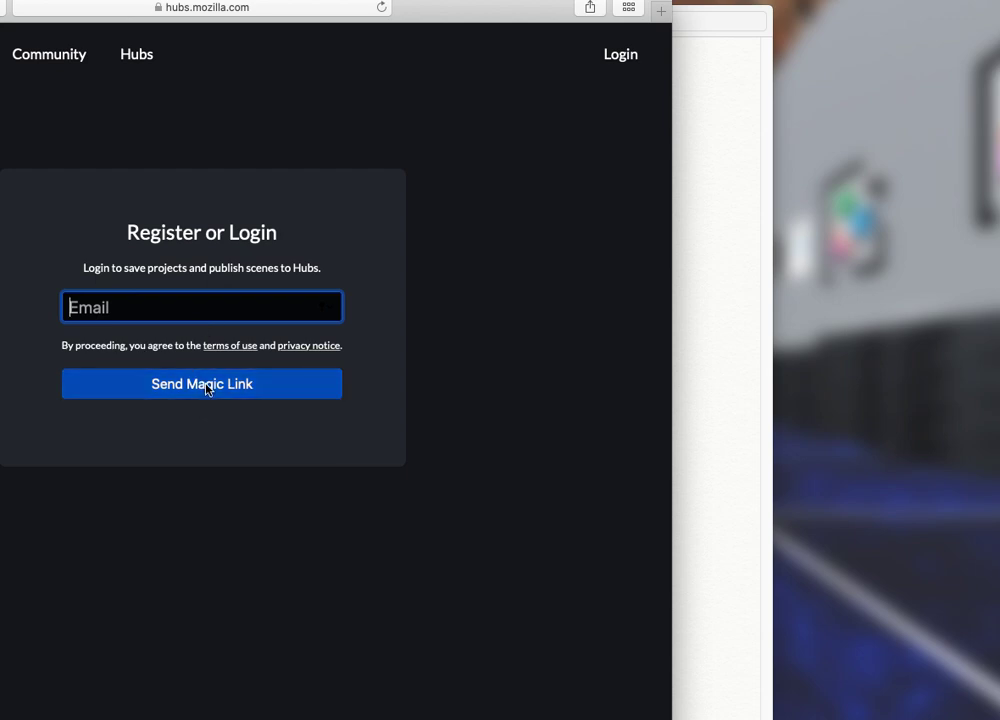
pyautogui.moveTo(584, 104)
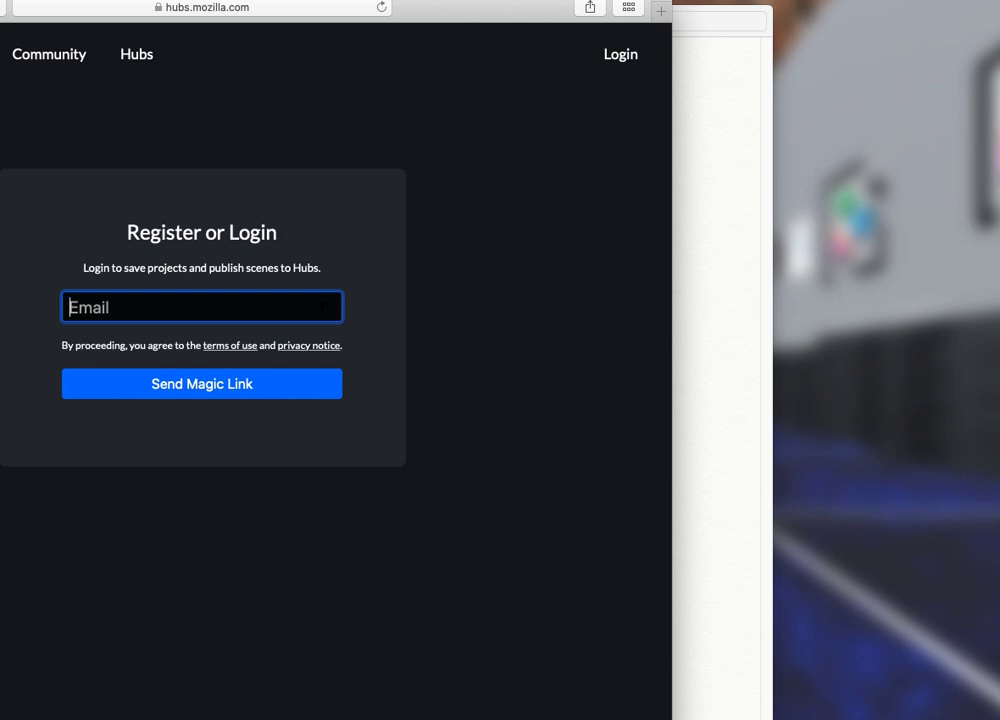
pyautogui.moveTo(822, 184)
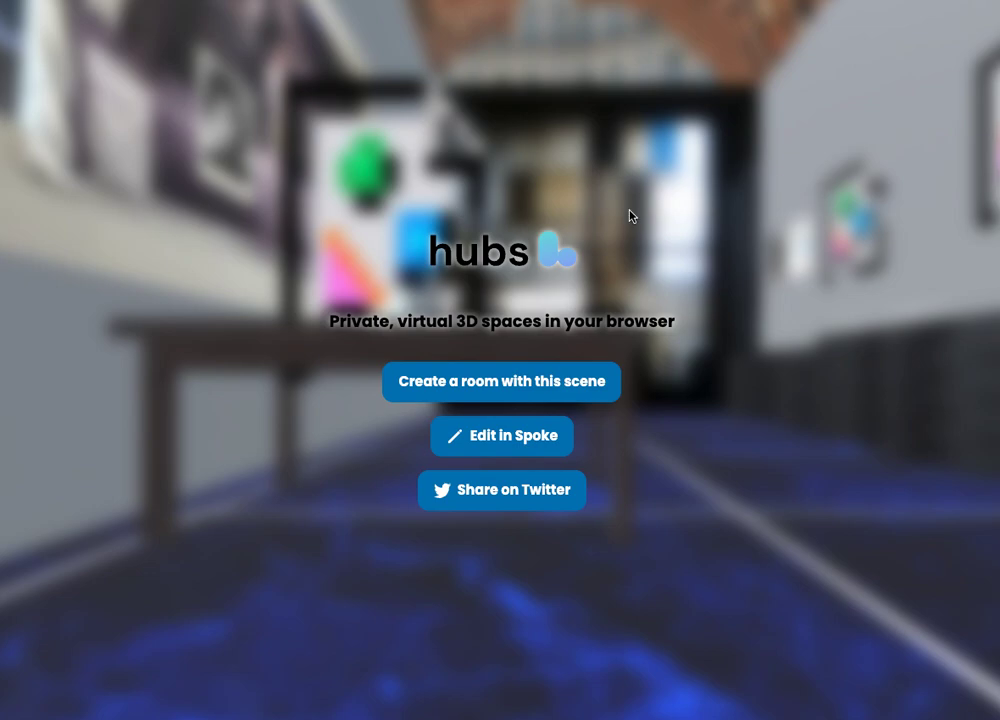
pyautogui.moveTo(512, 448)
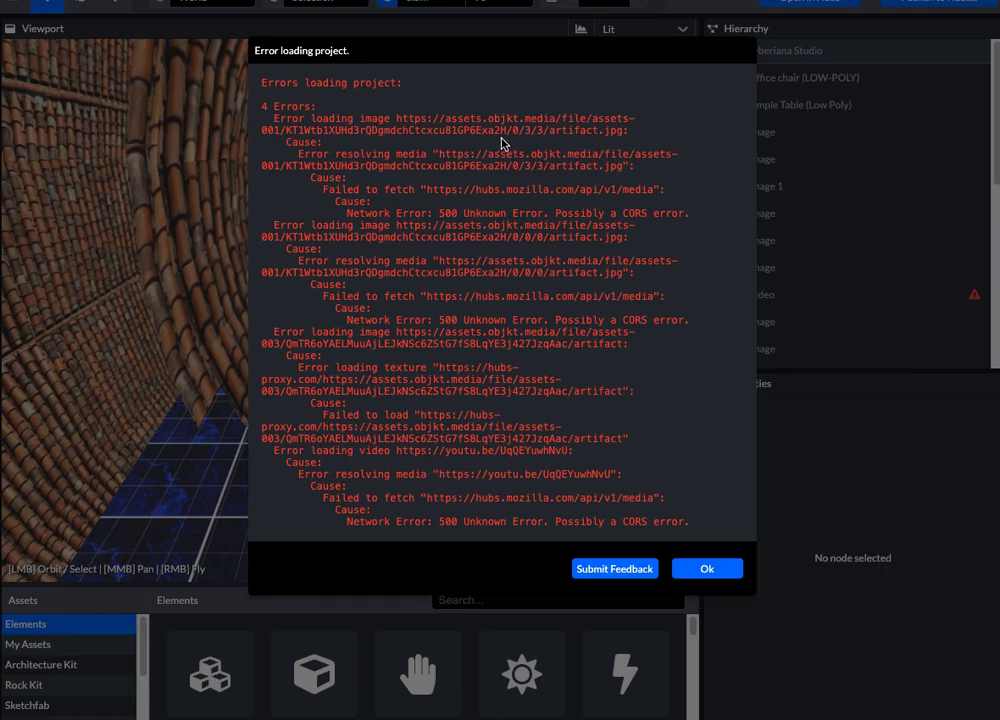
pyautogui.moveTo(416, 78)
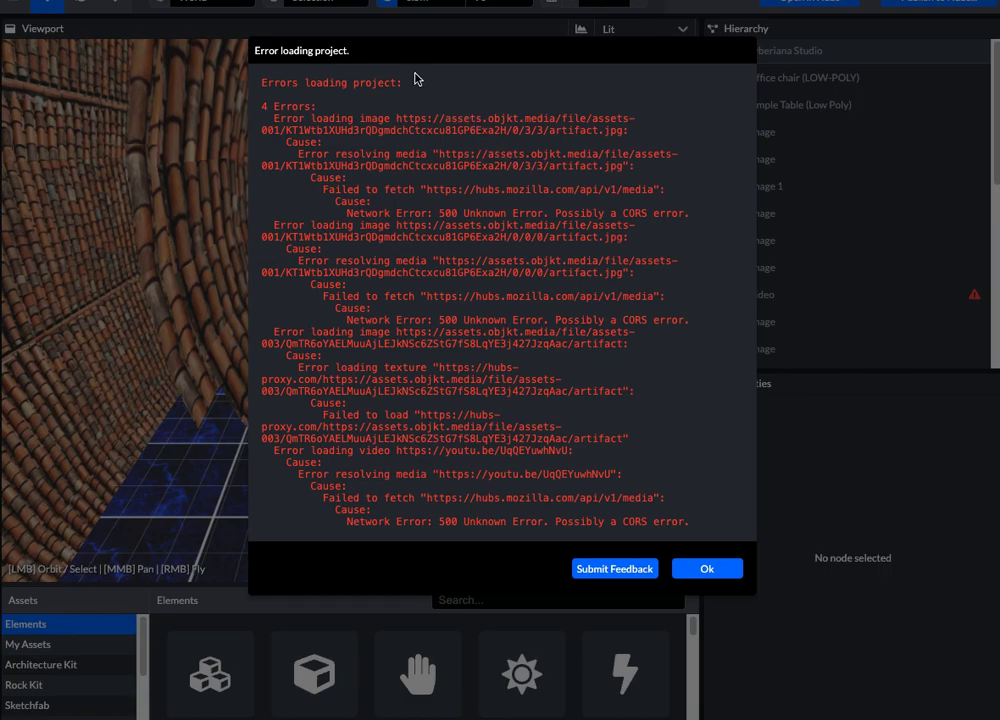
pyautogui.moveTo(708, 568)
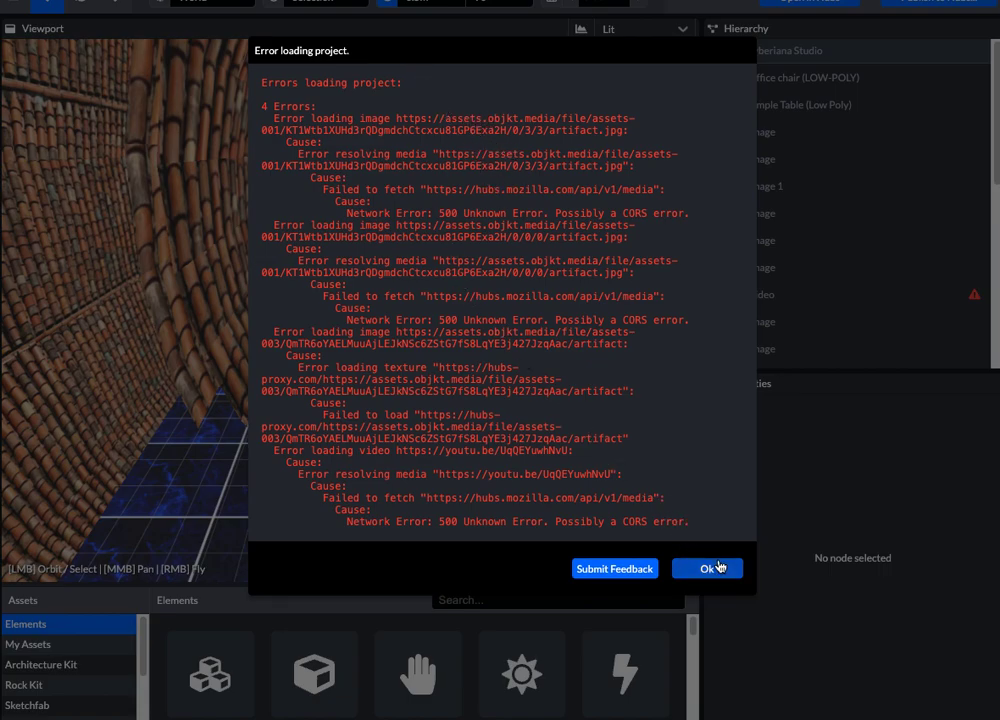
# Step: Dismiss the 'Error loading project' dialog to reveal the Cyberiana Studio scene
pyautogui.click(706, 568)
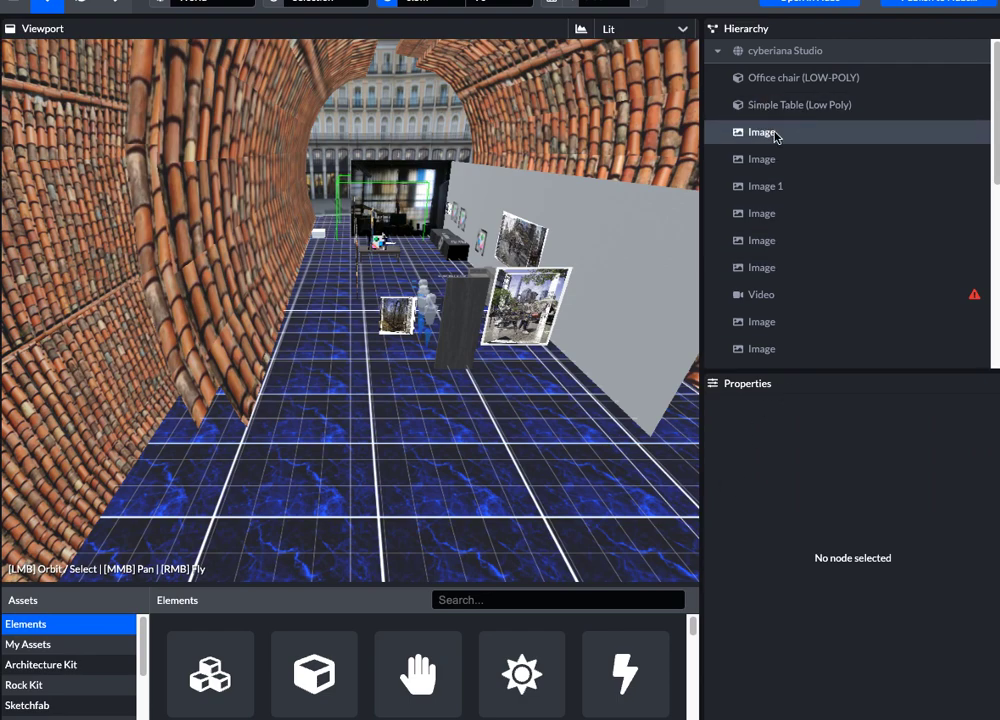
# Step: Inspect the first and second Image nodes and select the second one's ergocise.com Image Url
pyautogui.click(762, 132)
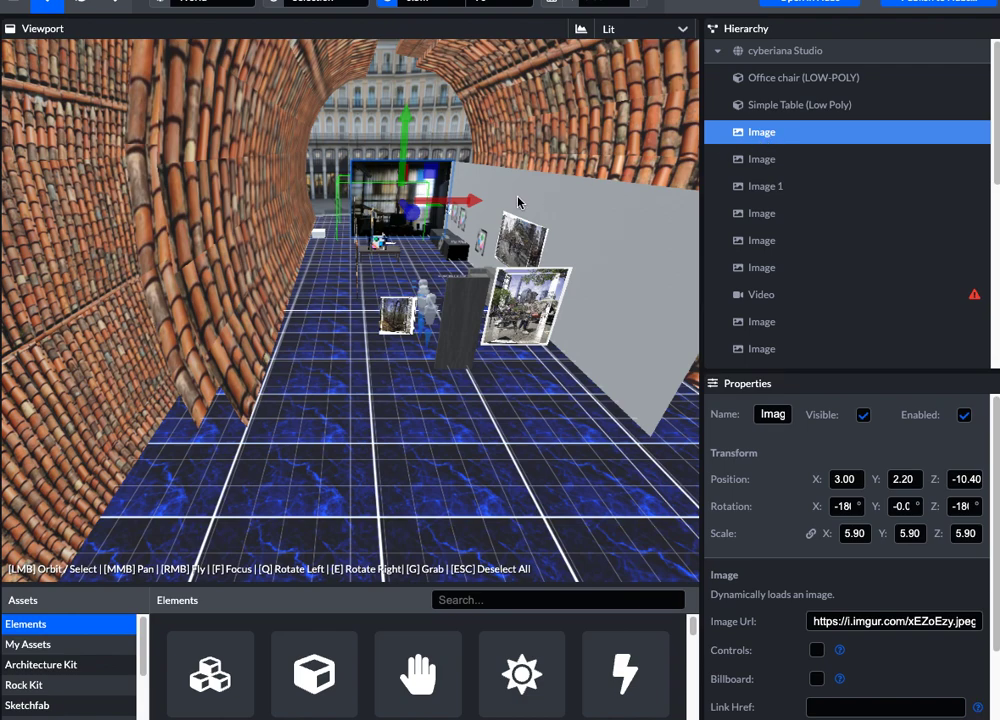
pyautogui.moveTo(444, 190)
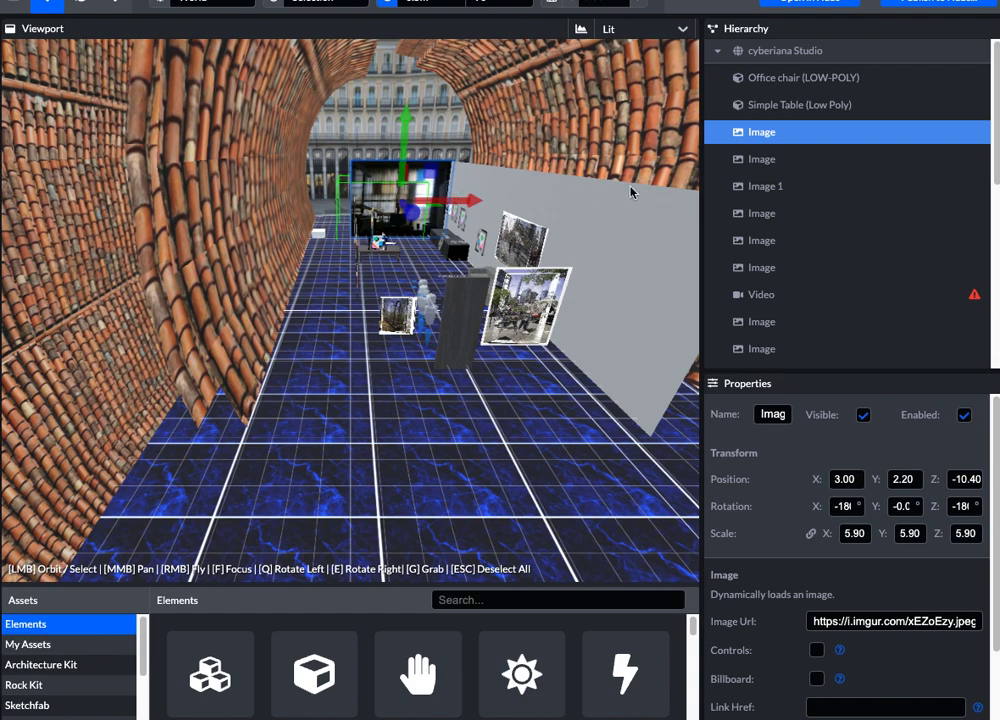
pyautogui.click(760, 160)
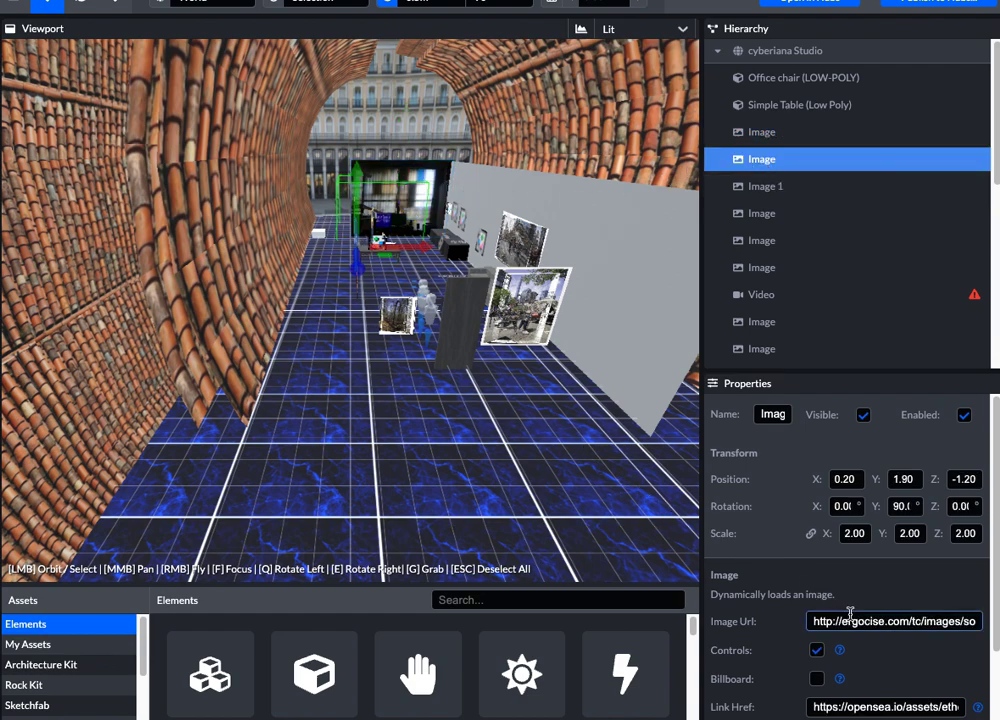
pyautogui.click(892, 620)
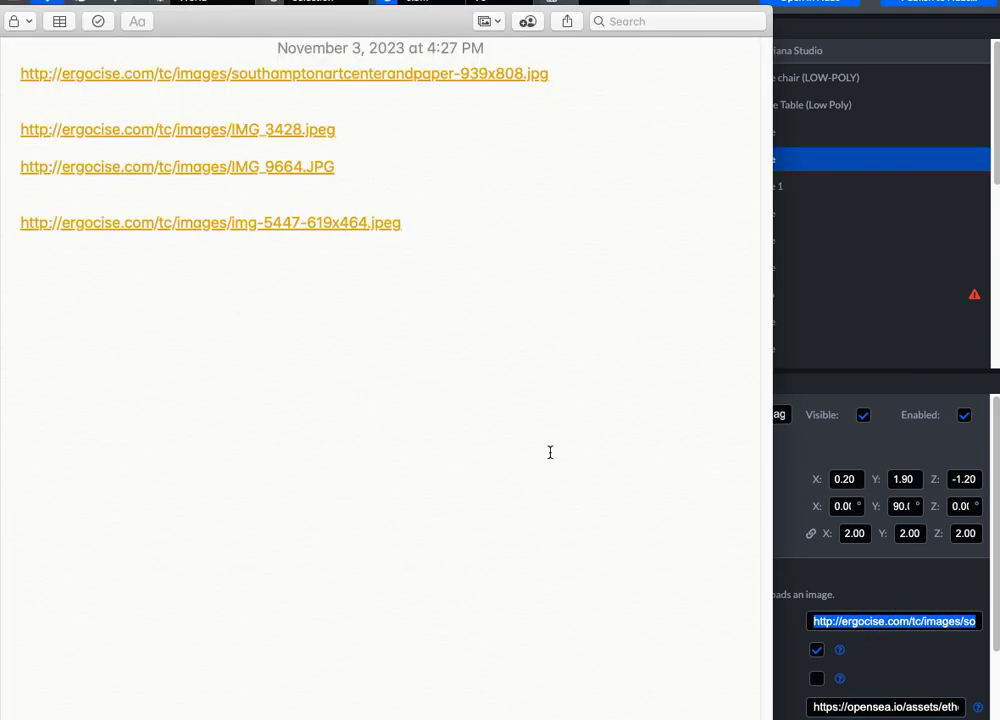
# Step: Select one full ergocise.com image URL line in Notes for copying
pyautogui.tripleClick(284, 72)
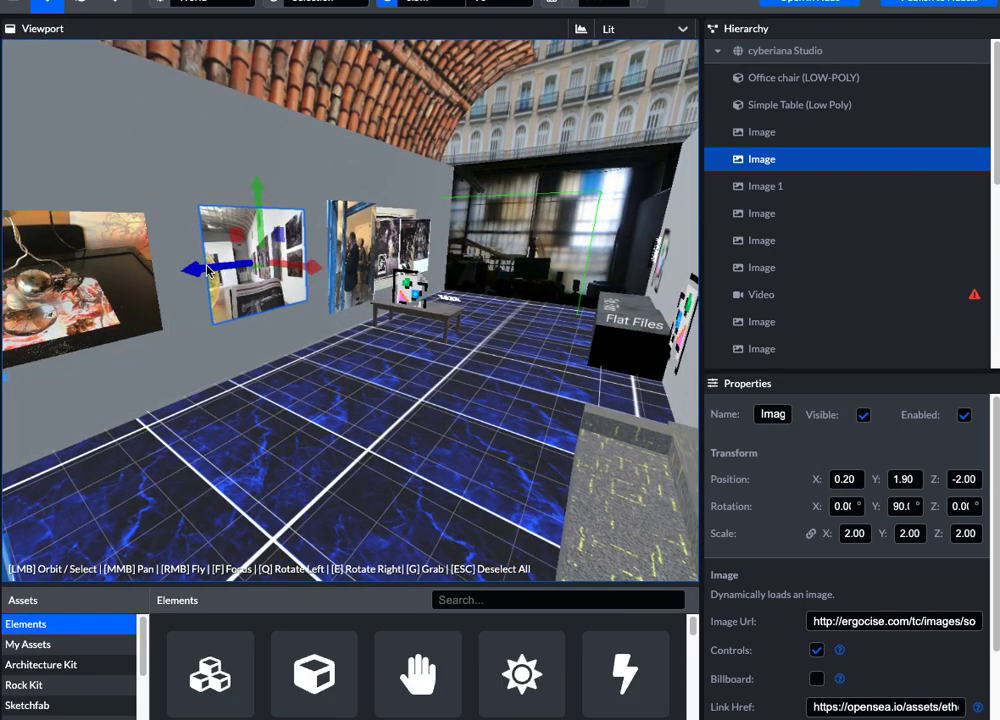
pyautogui.moveTo(380, 404)
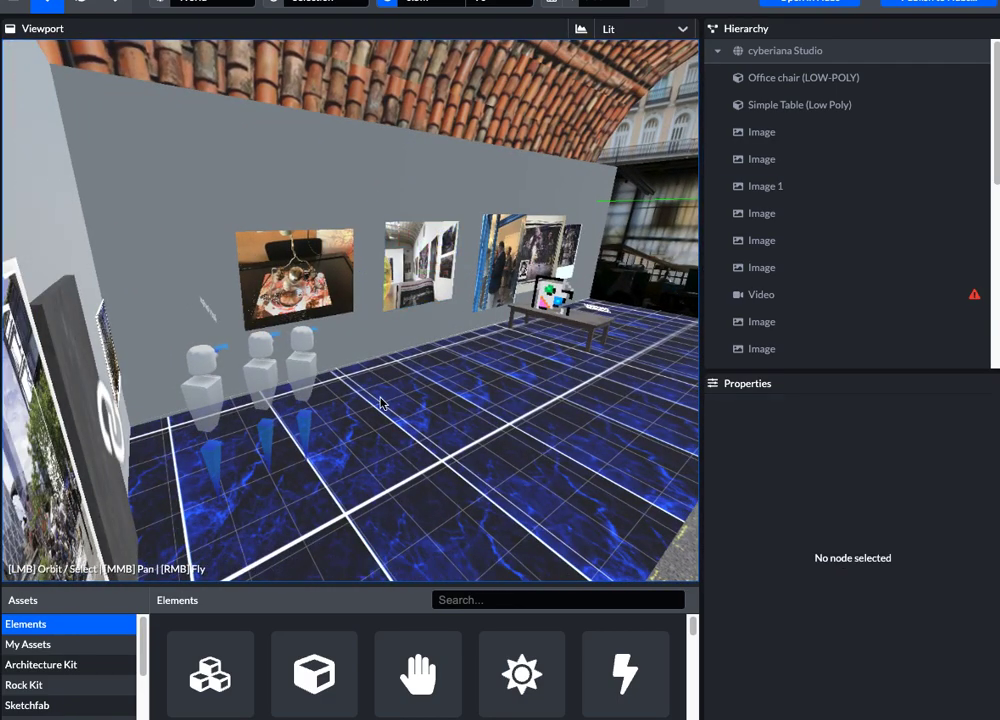
pyautogui.moveTo(470, 442)
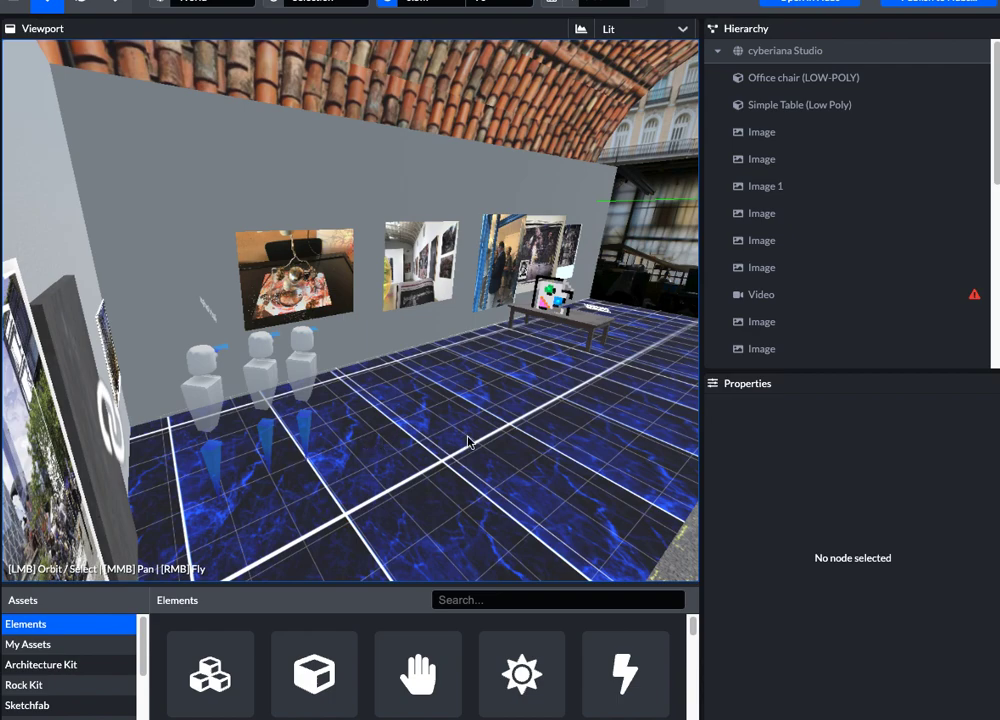
pyautogui.moveTo(476, 442)
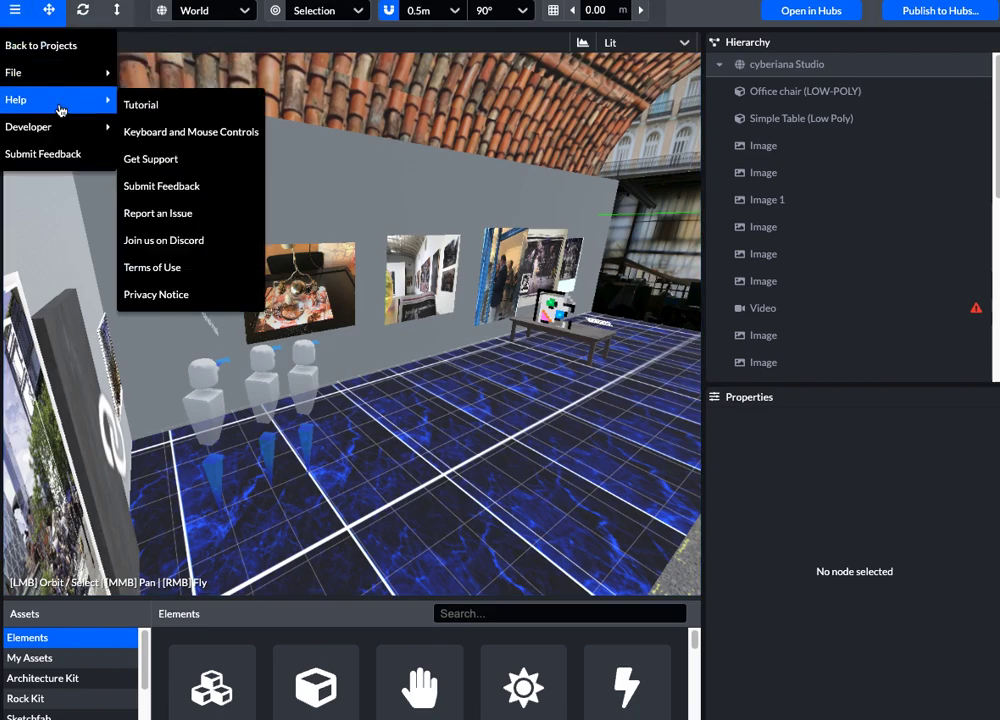
# Step: Save the Cyberiana Studio project via File > Save Project
pyautogui.click(14, 72)
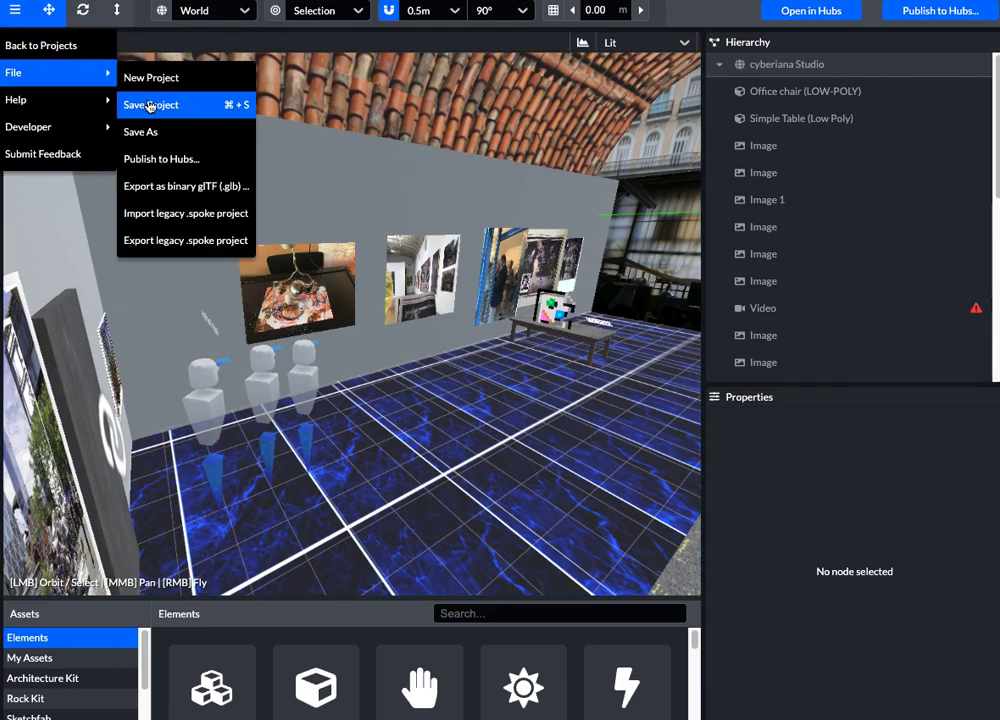
pyautogui.click(150, 104)
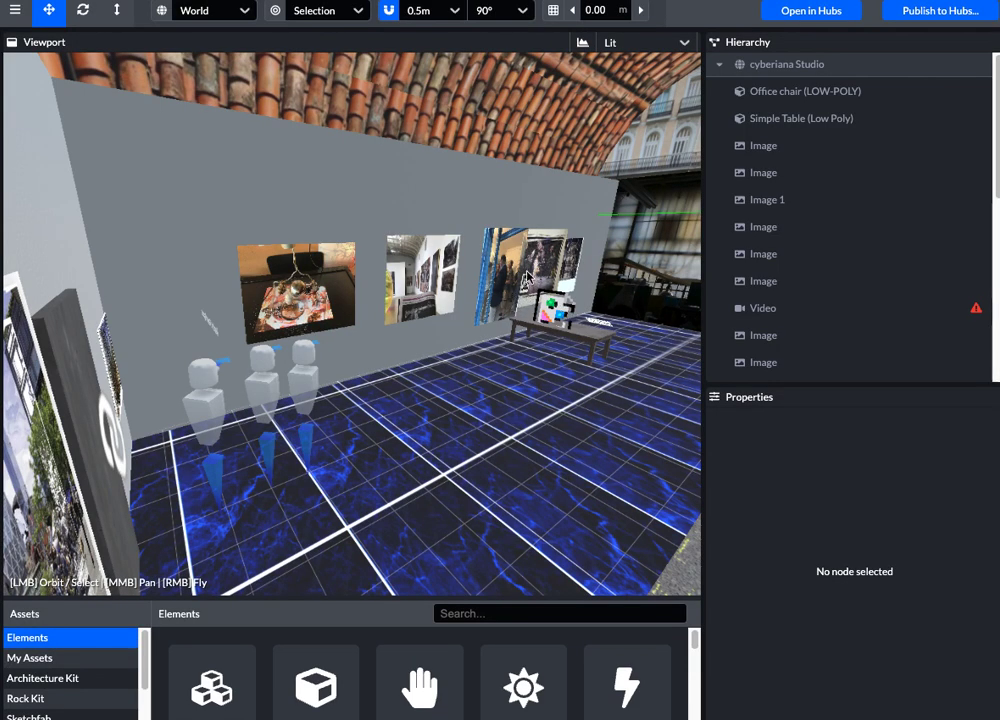
pyautogui.moveTo(528, 278)
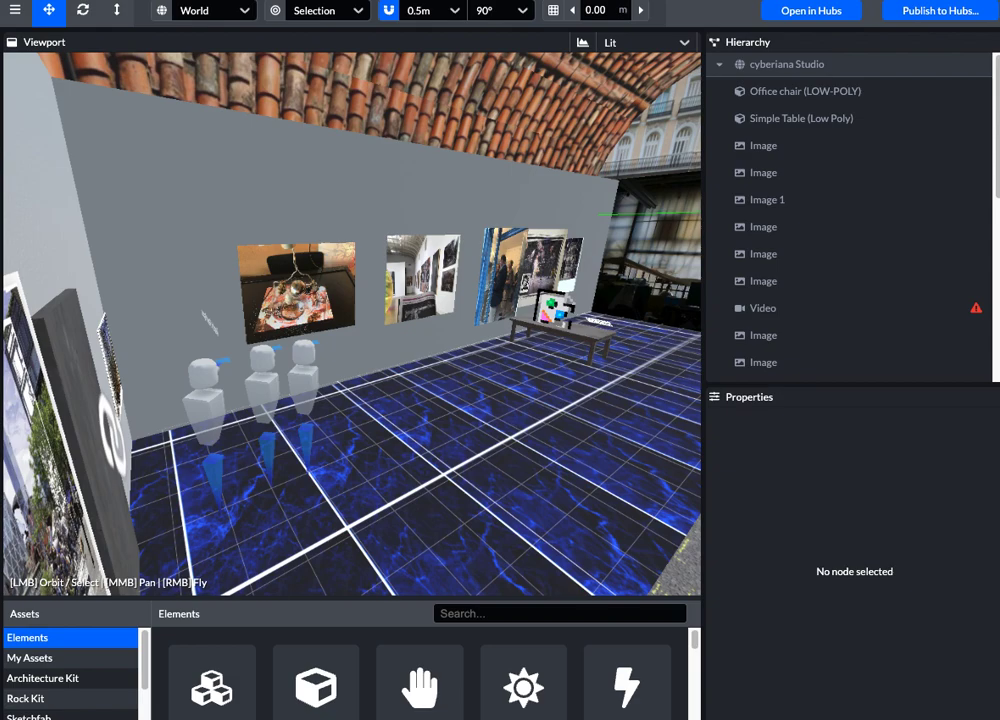
pyautogui.moveTo(260, 390)
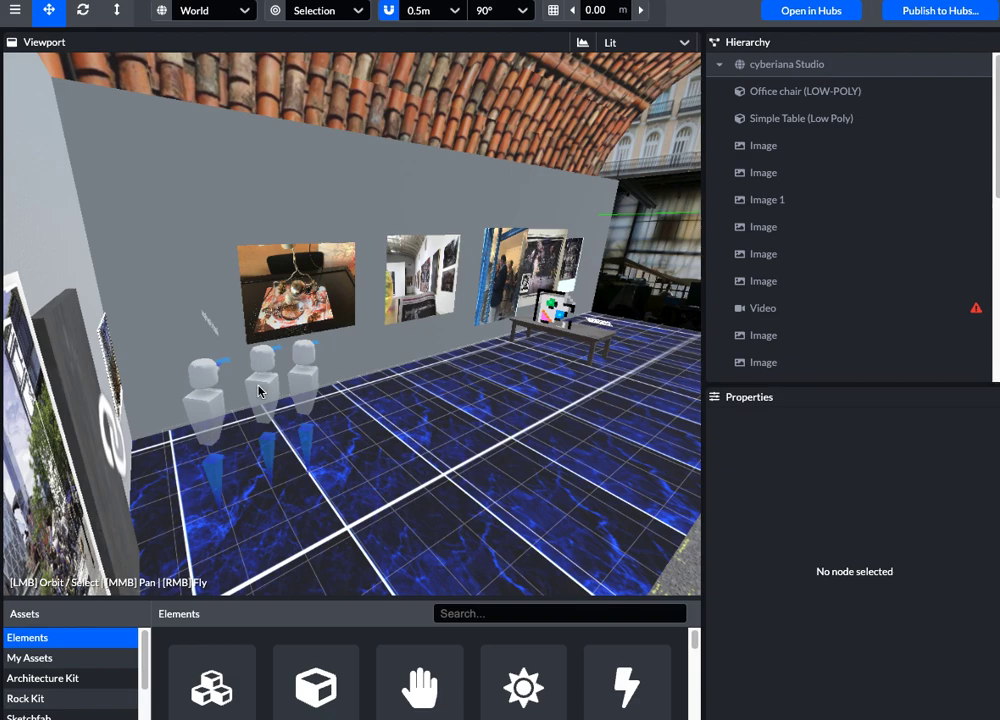
pyautogui.moveTo(936, 10)
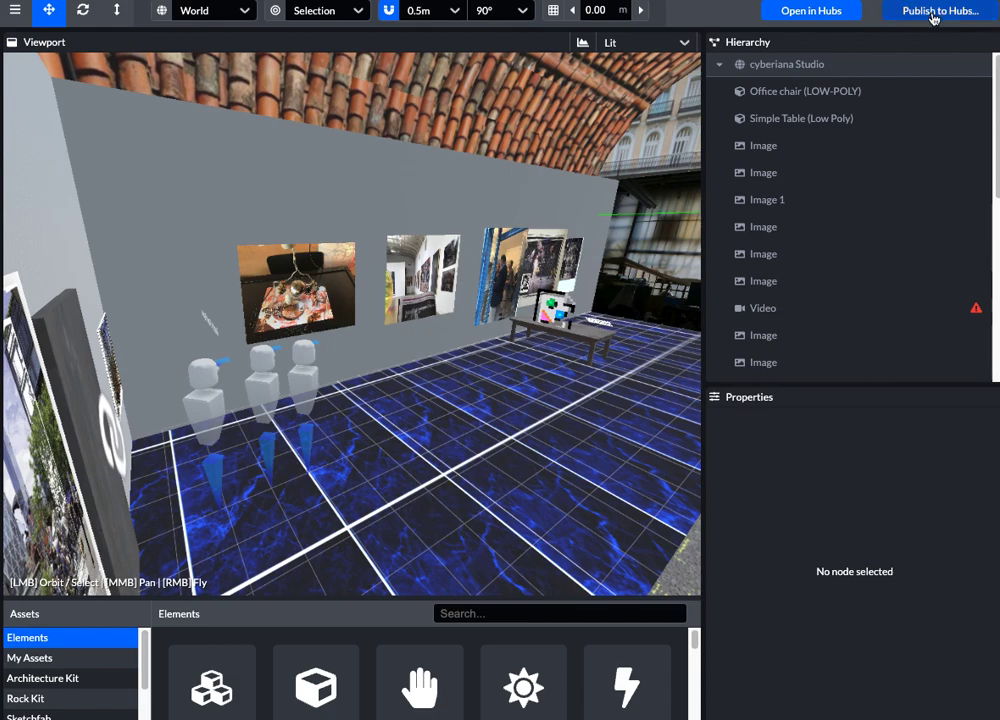
# Step: Name the scene Cyberiana Studio Tommy's Place and submit it with Save and Publish
pyautogui.click(936, 10)
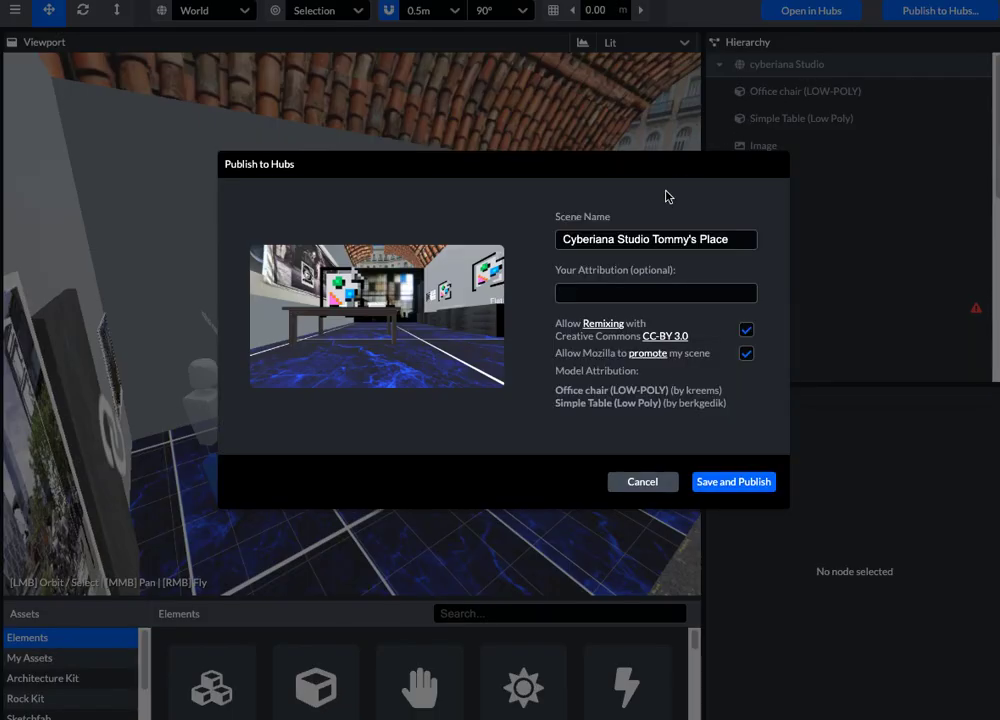
pyautogui.click(650, 240)
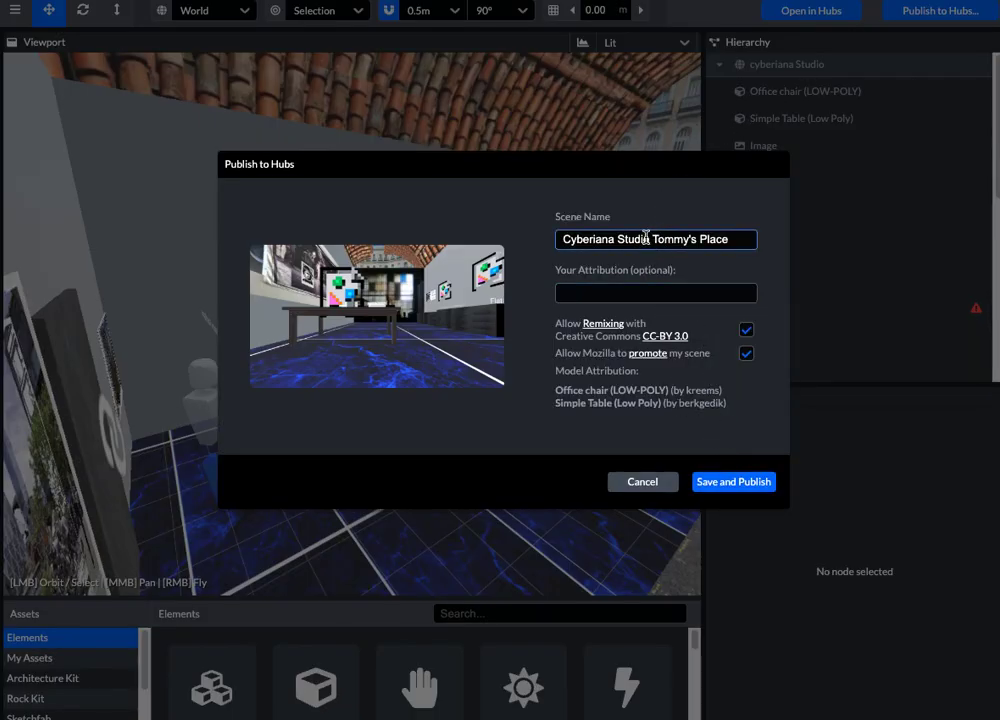
pyautogui.doubleClick(692, 240)
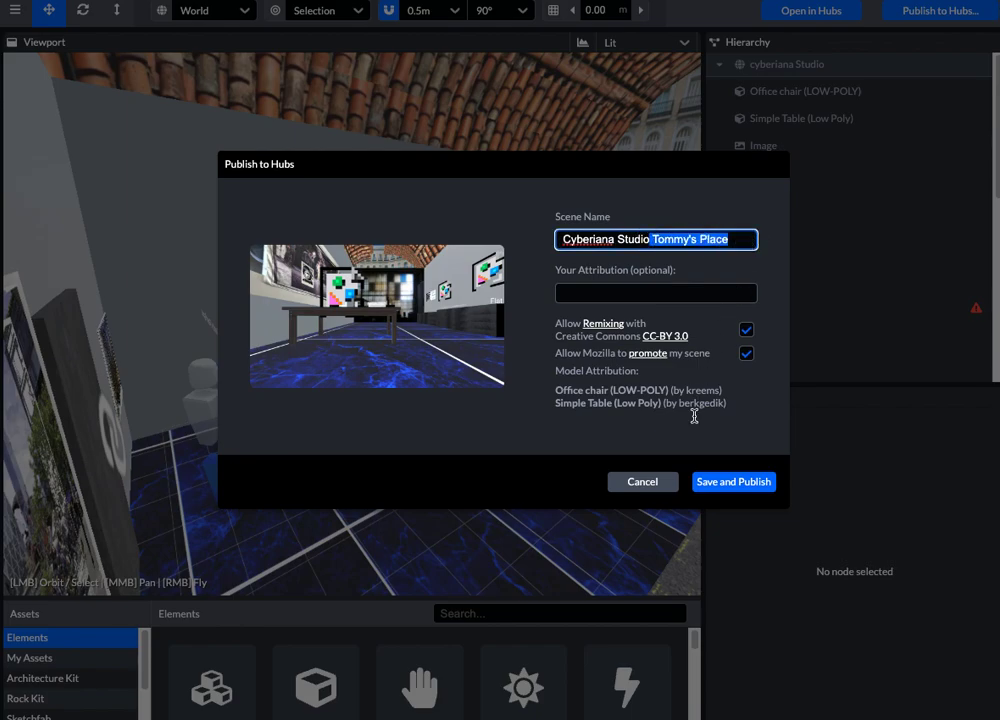
pyautogui.click(732, 482)
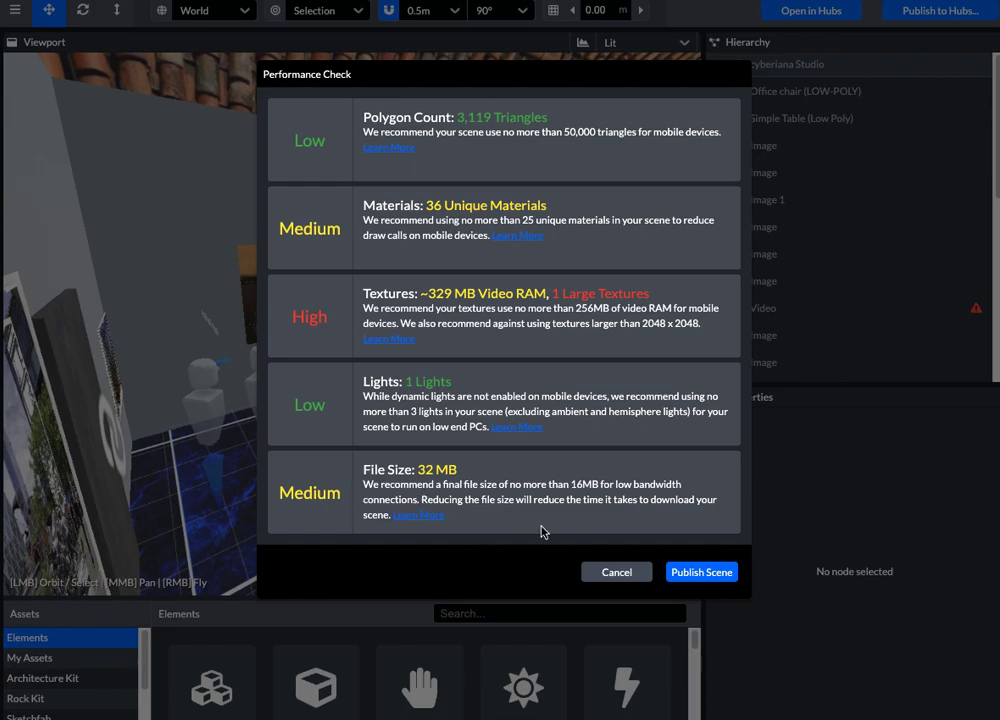
# Step: Publish the scene despite the texture-memory warning and view its Hubs scene page
pyautogui.click(700, 572)
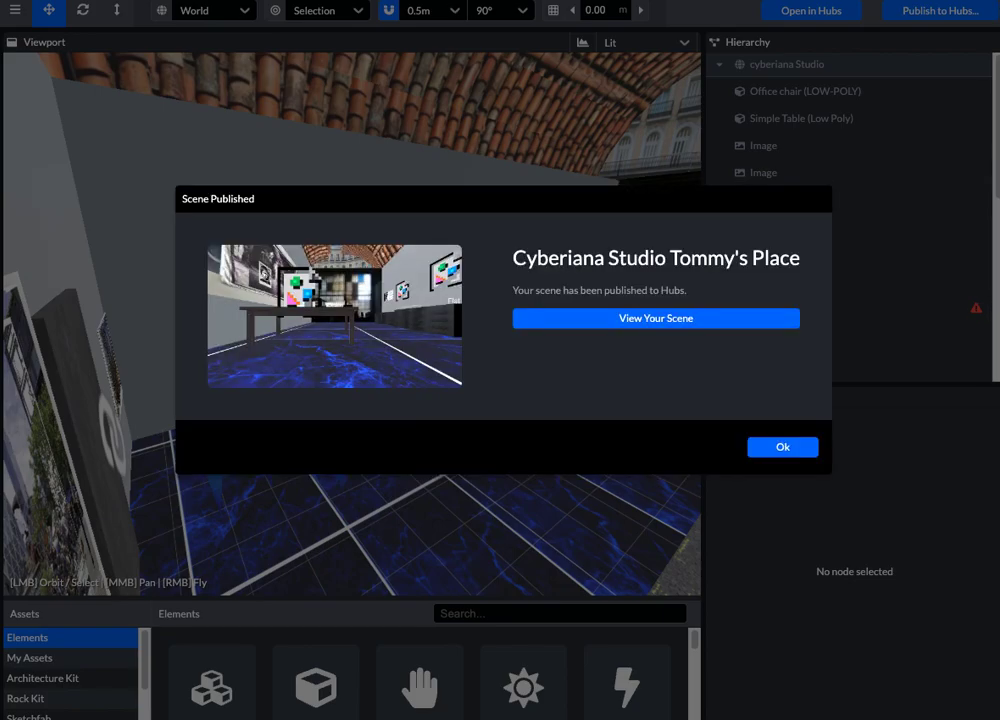
pyautogui.moveTo(552, 320)
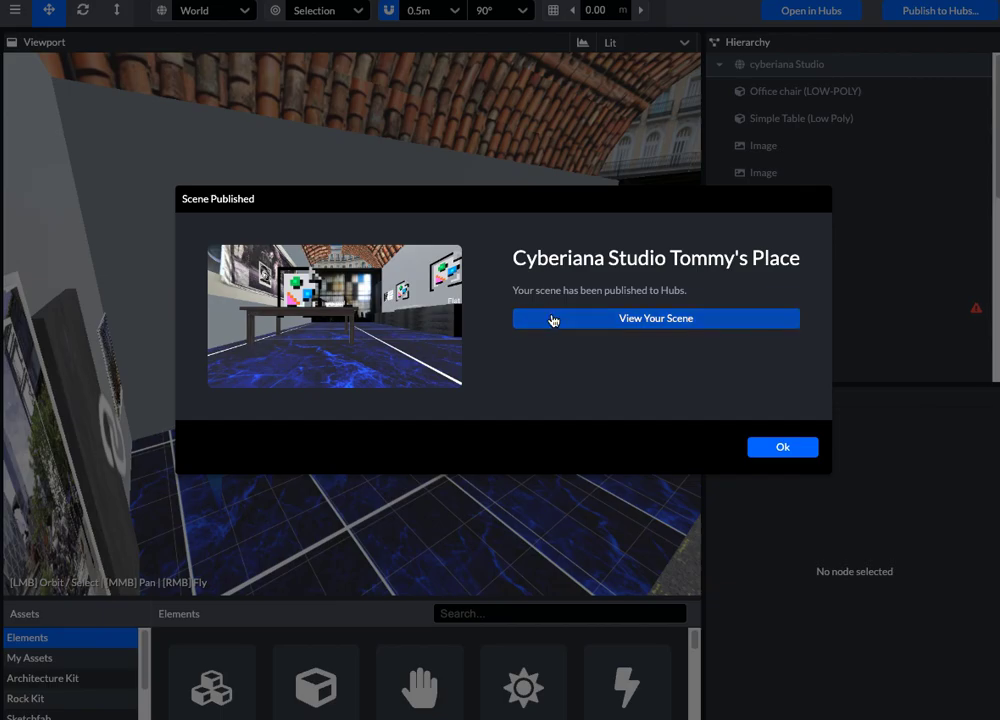
pyautogui.click(656, 318)
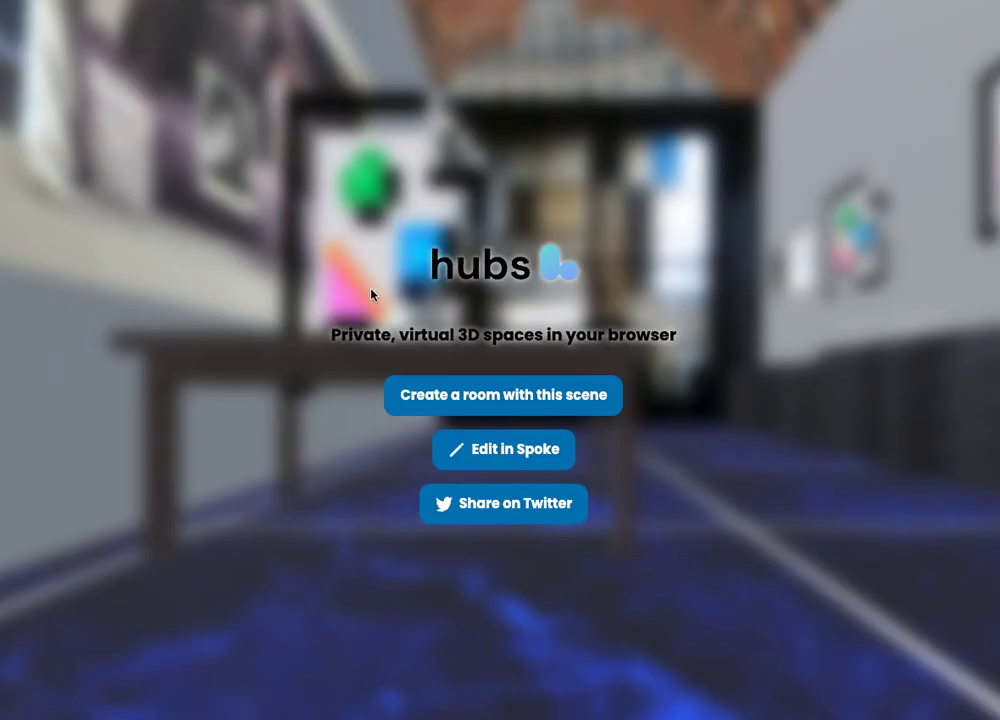
pyautogui.moveTo(660, 340)
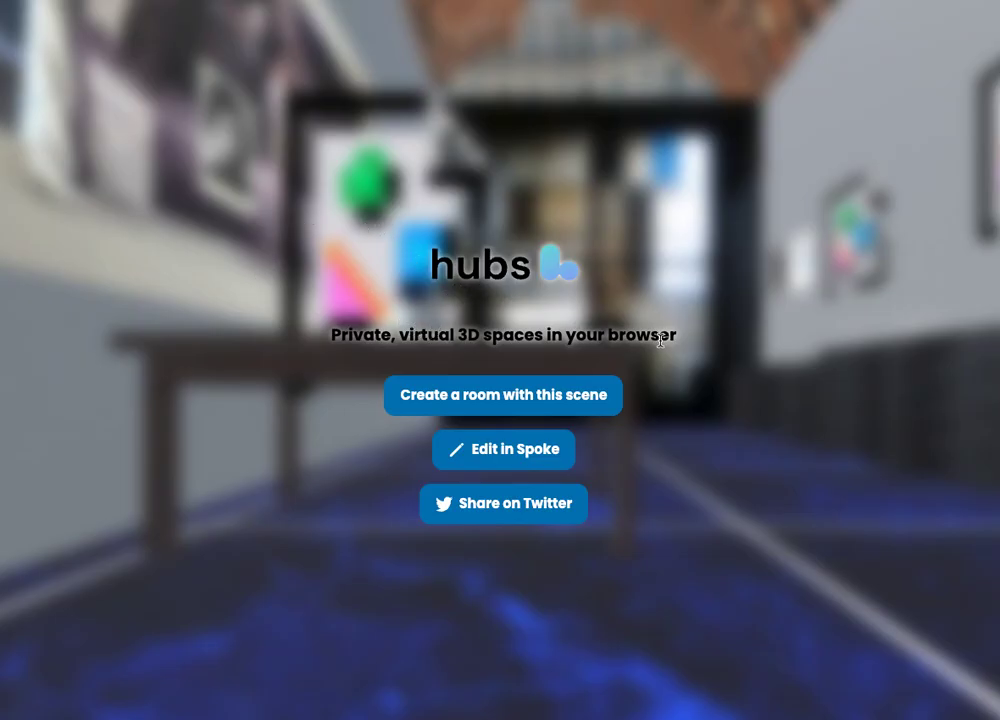
pyautogui.moveTo(396, 460)
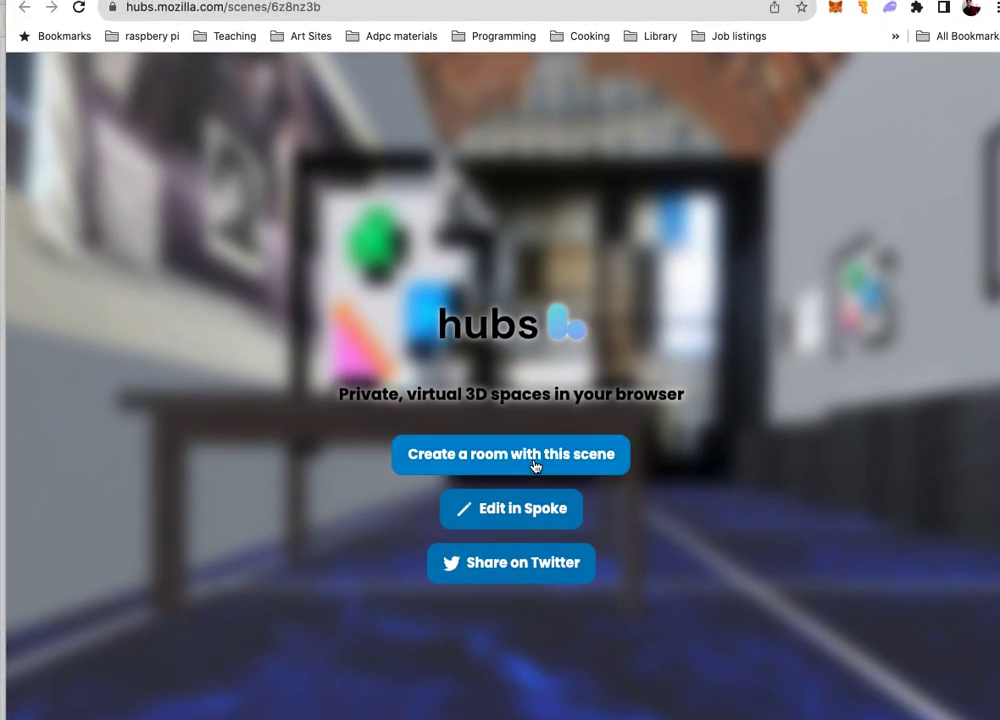
# Step: Create a Hubs room from the scene and select its new room web address
pyautogui.click(510, 454)
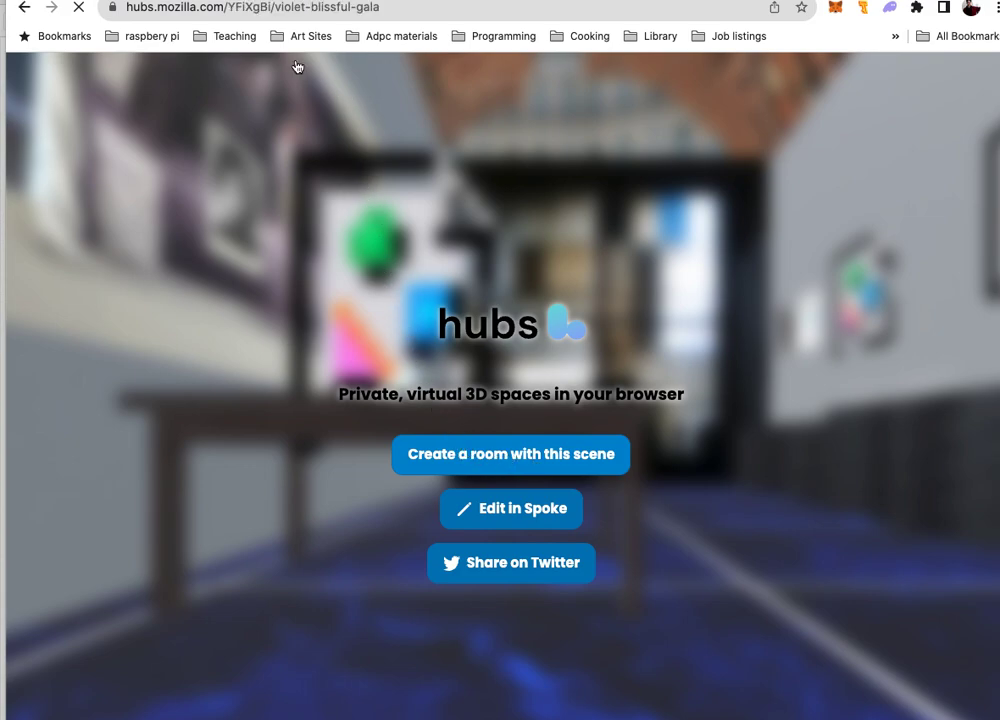
pyautogui.click(304, 8)
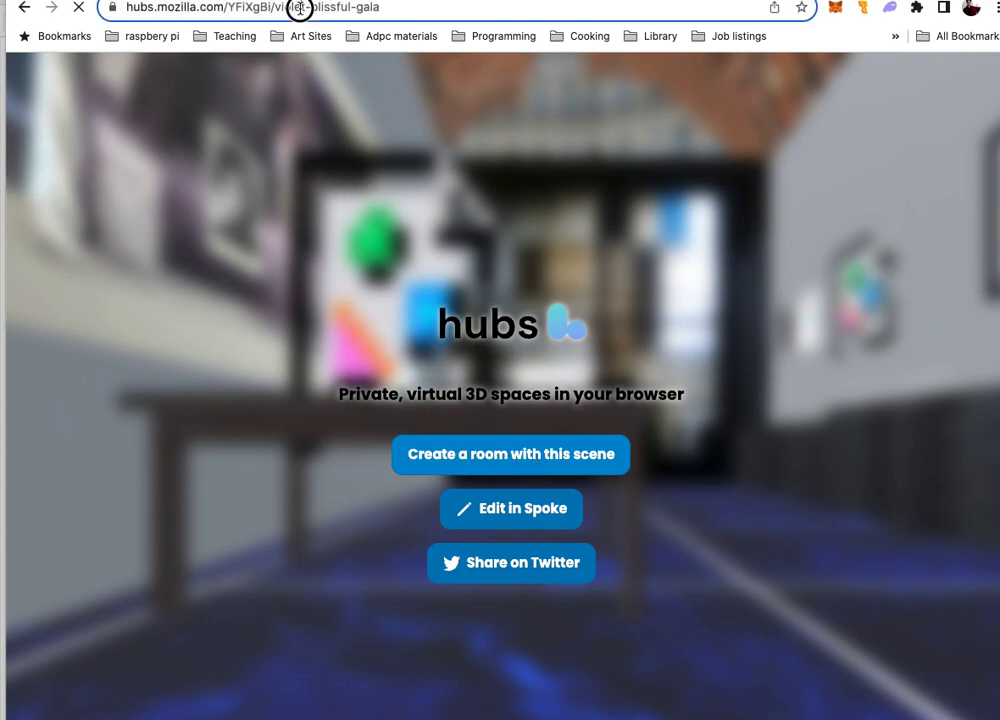